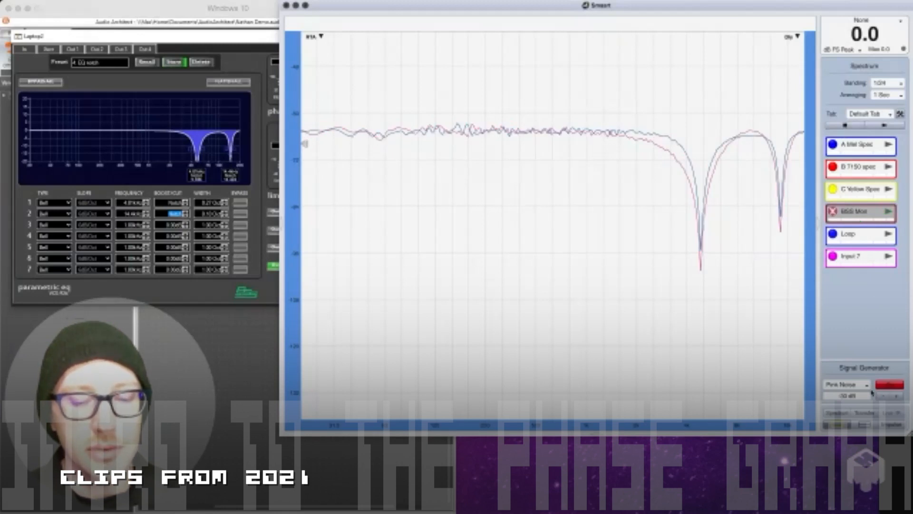
pyautogui.click(887, 386)
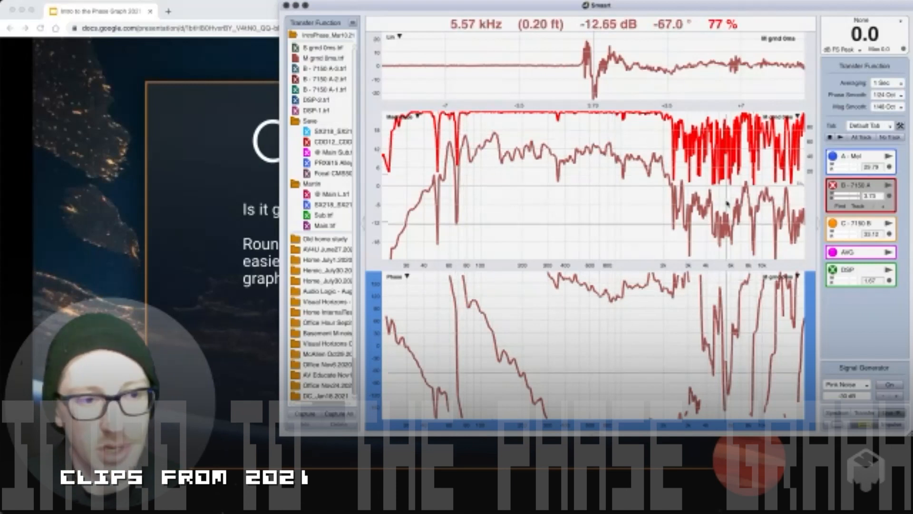
pyautogui.moveTo(577, 172)
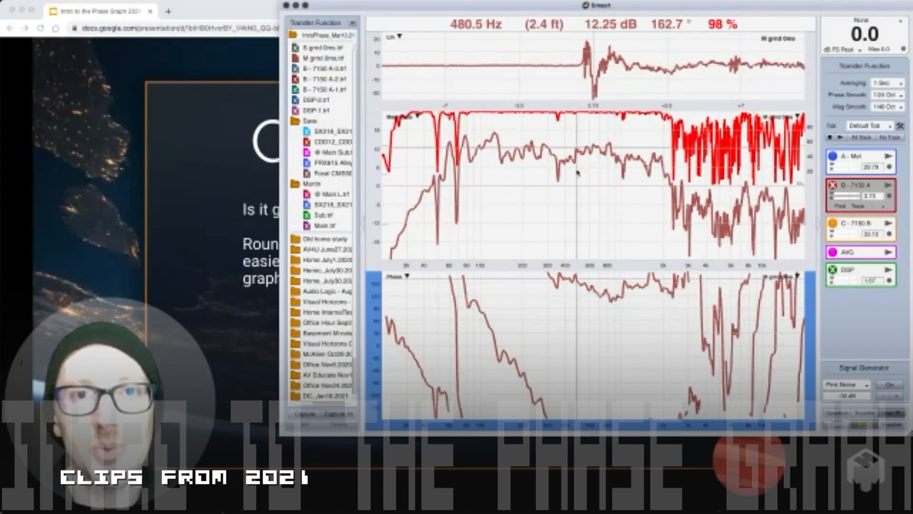